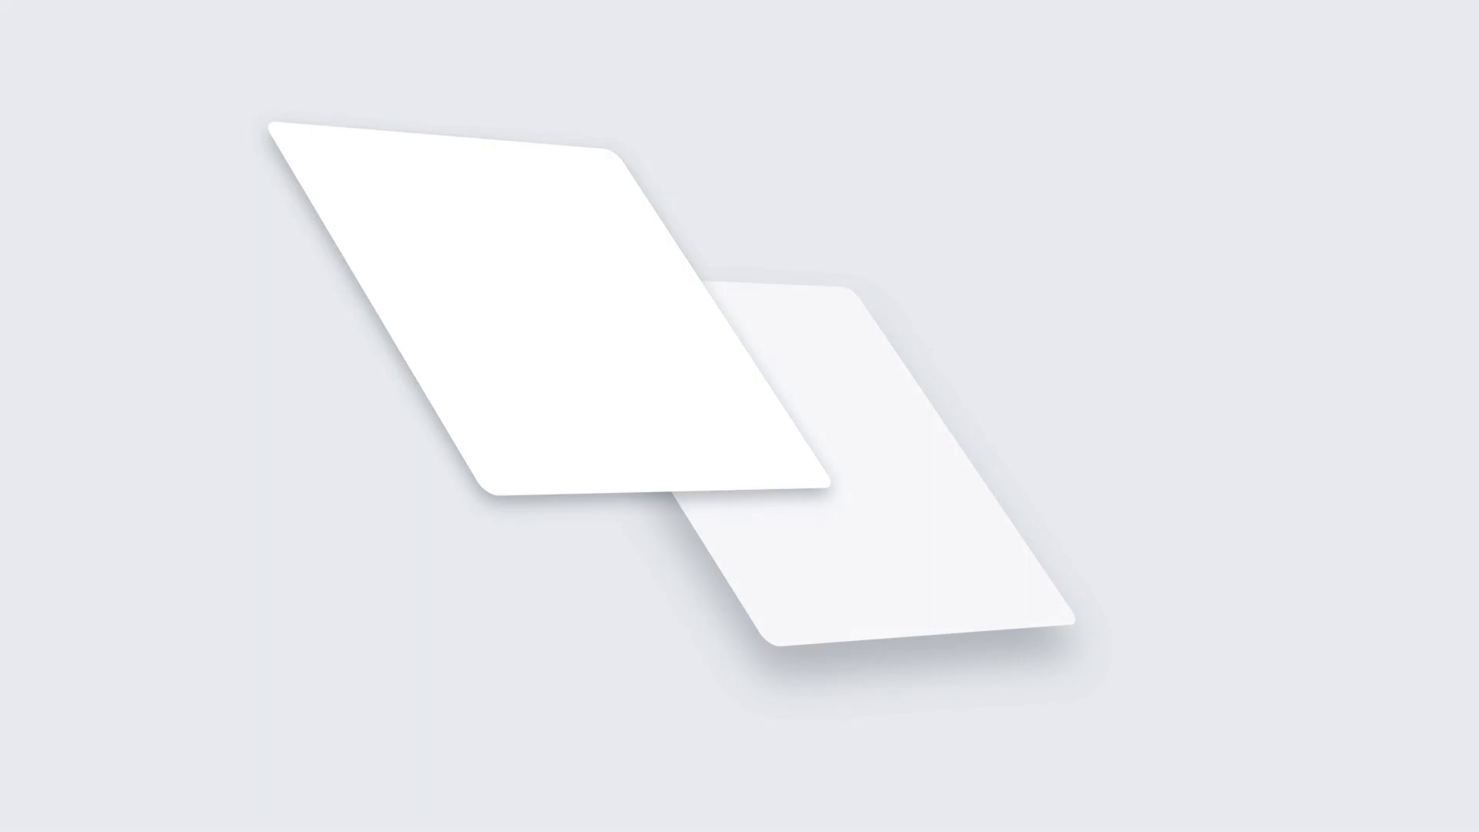
- Show the Elevation > Depicting elevation page, scrolling to the overlapping shadowed squares example
{"action": "left_click", "coordinate": [740, 18]}
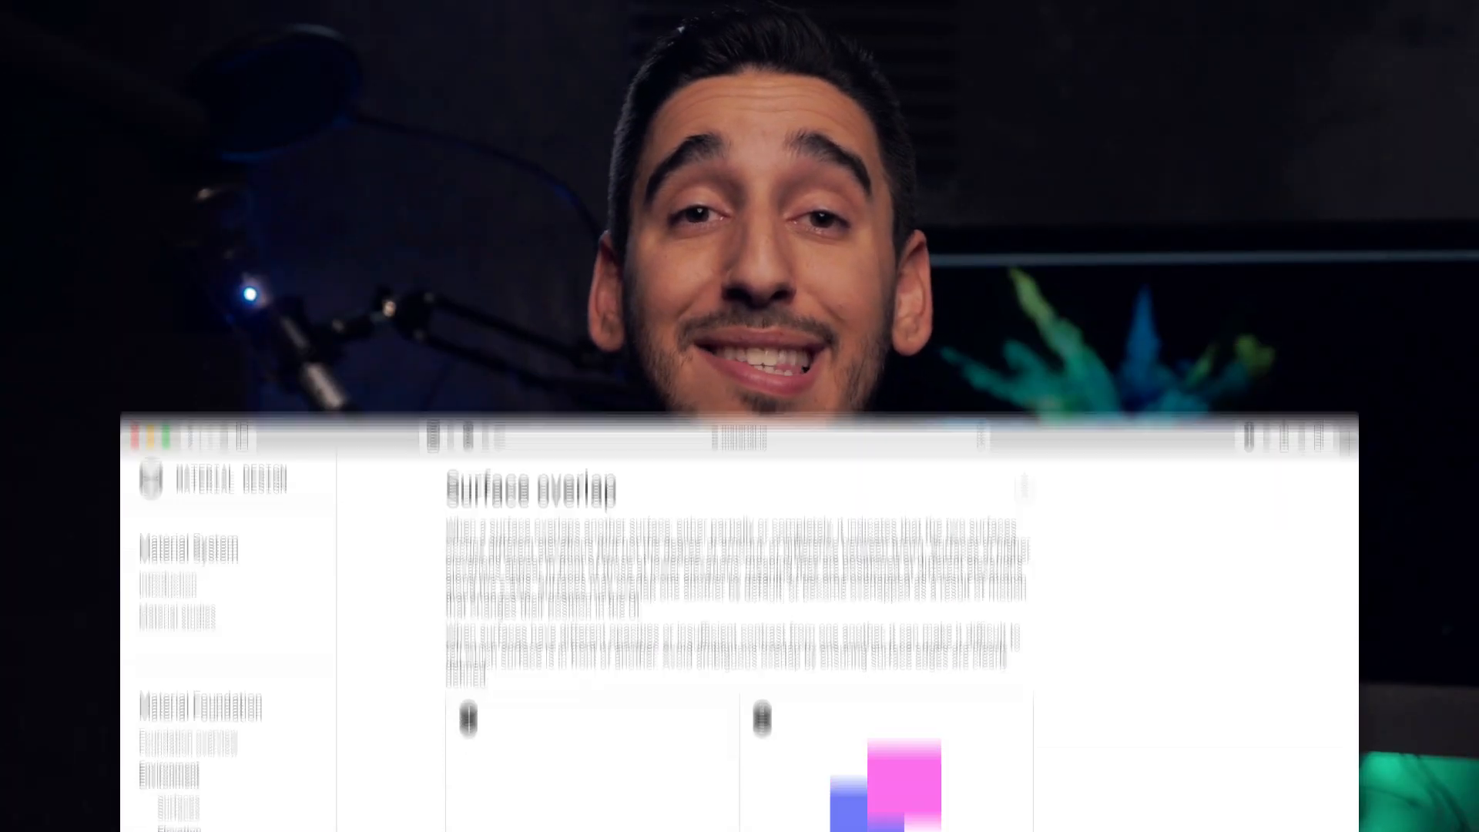
{"action": "scroll", "scroll_direction": "down", "scroll_amount": 3}
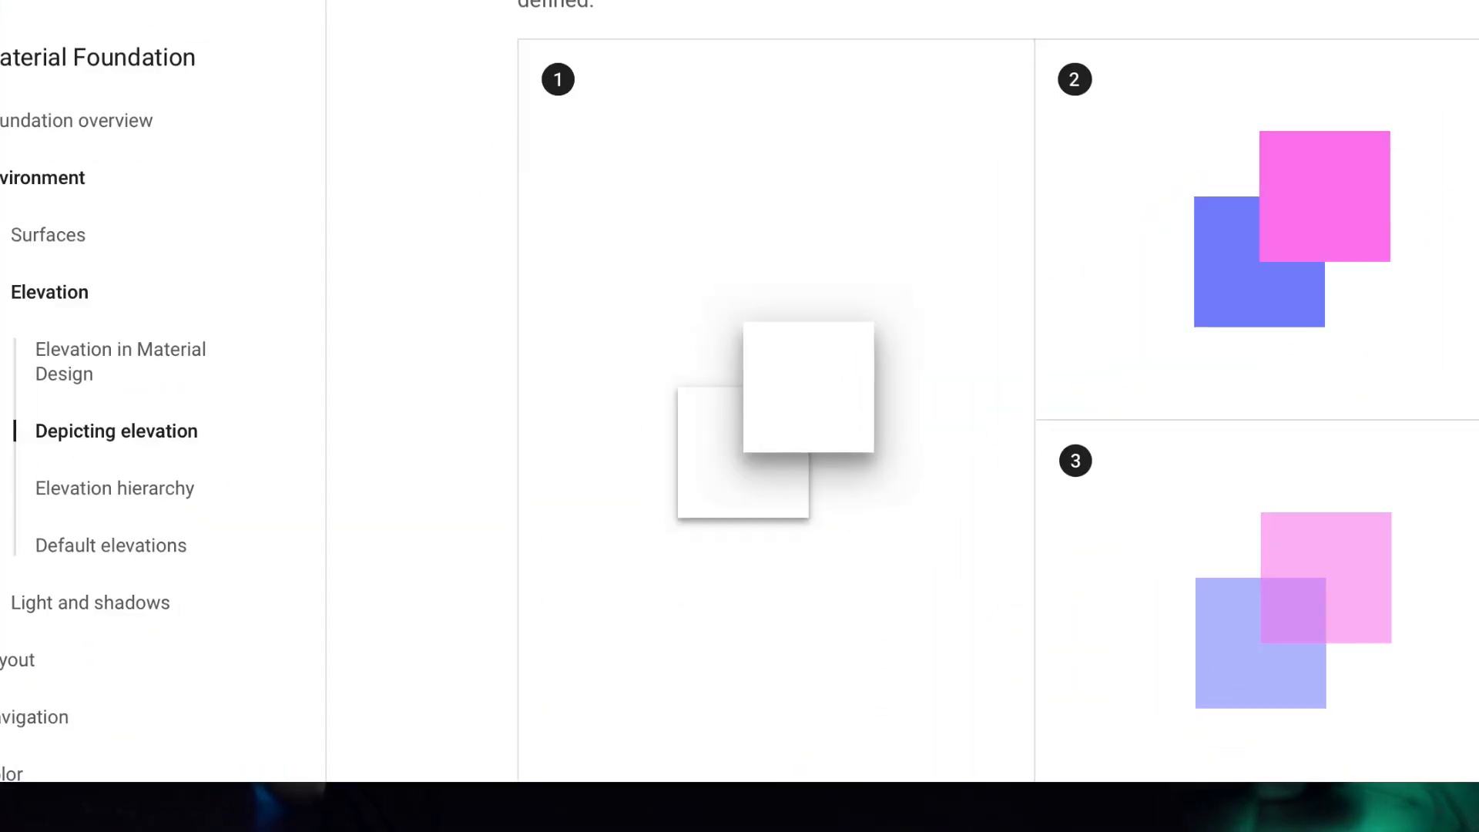